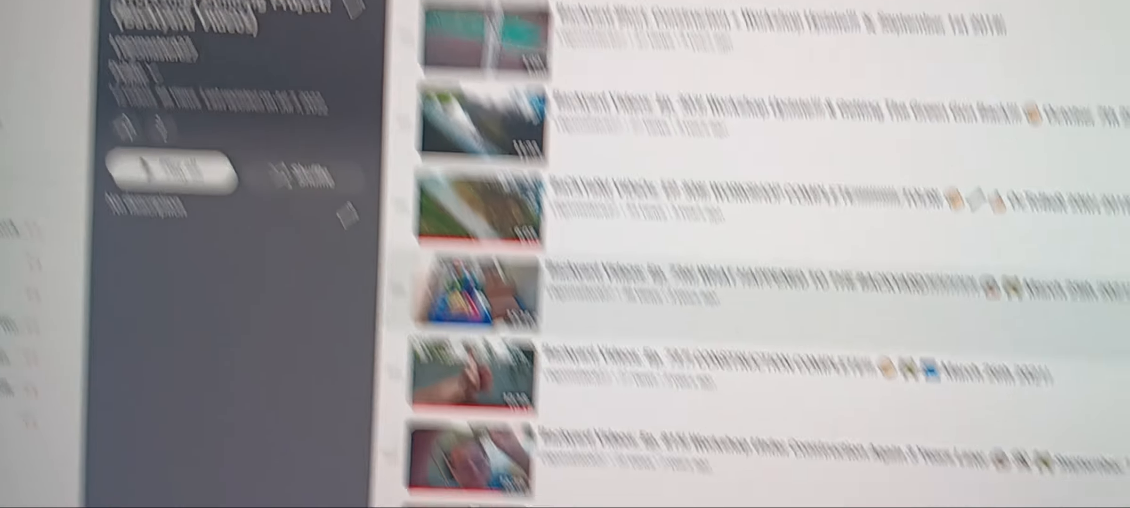
scroll(down, 3)
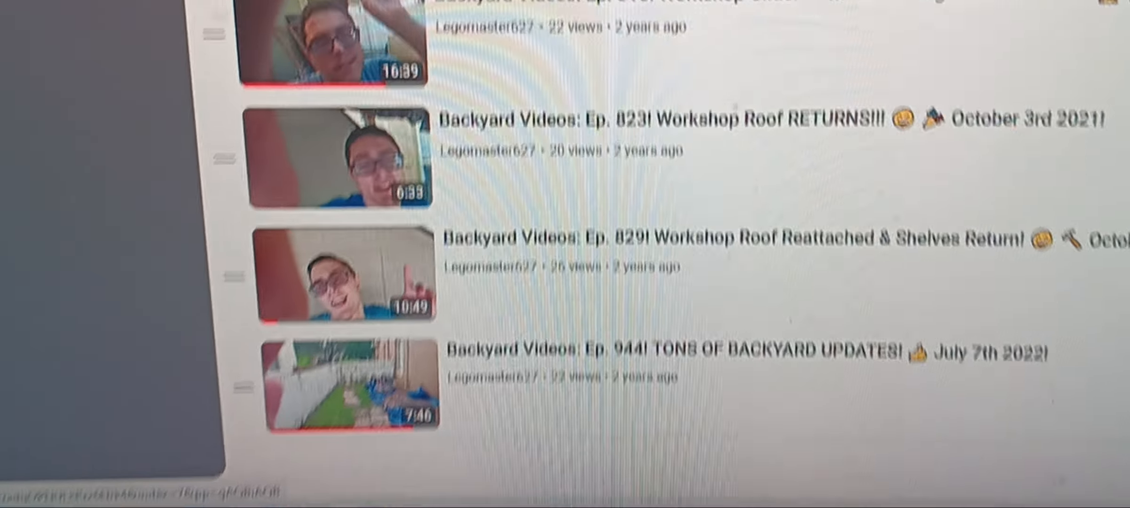
scroll(down, 3)
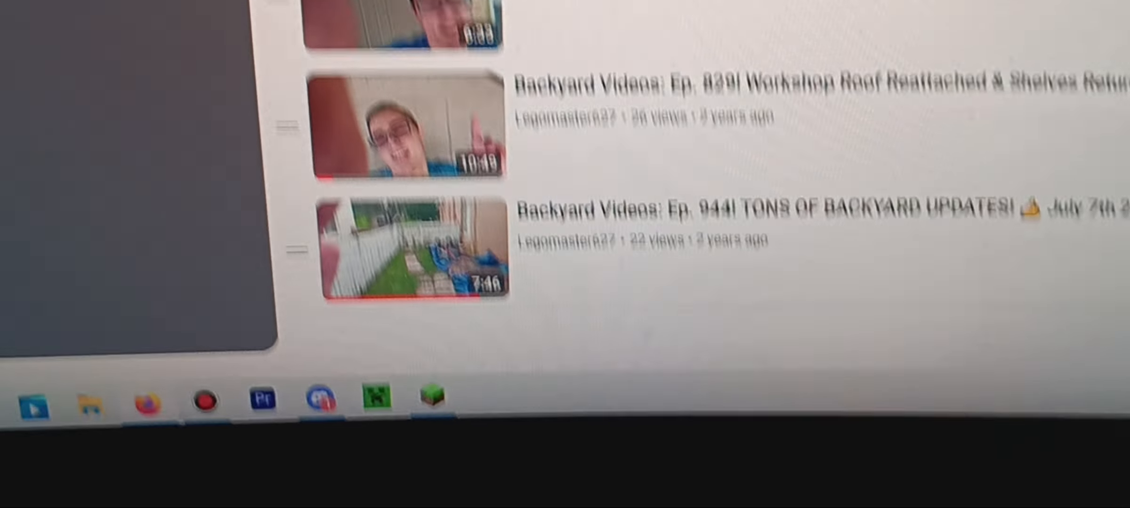
scroll(down, 3)
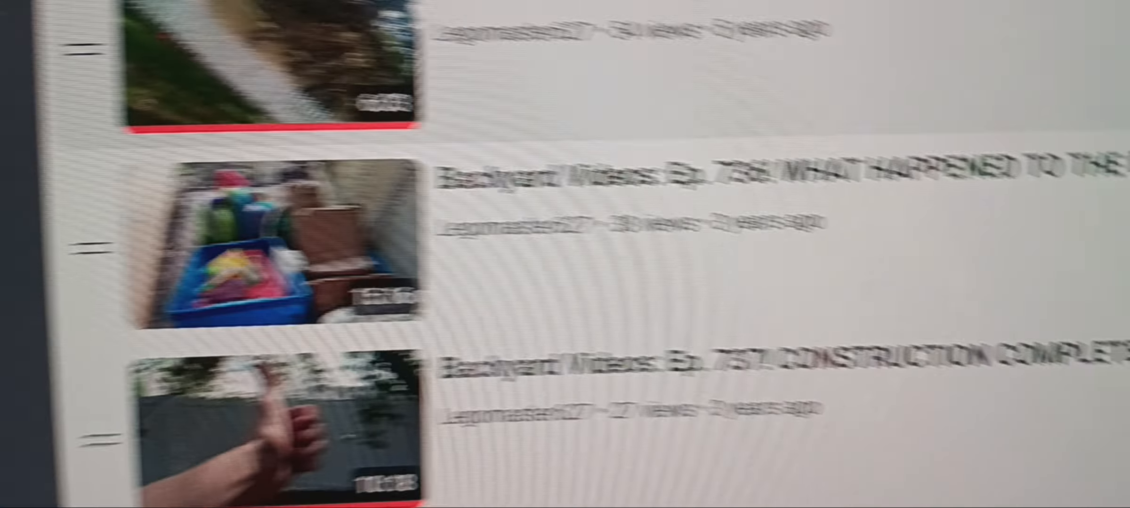
scroll(down, 3)
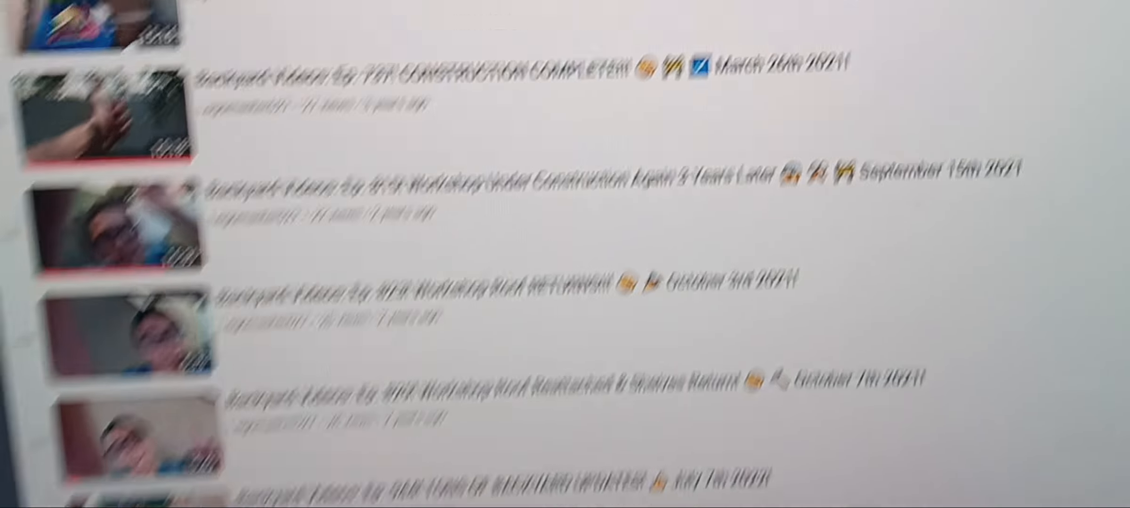